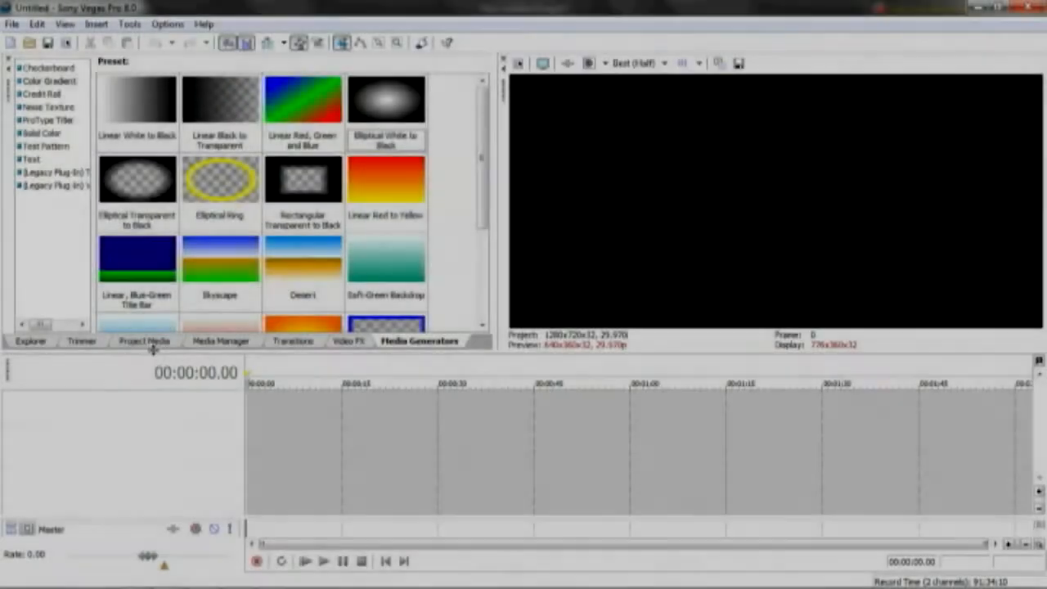
- Show the Project Media list, which is still empty for the new untitled project
{"action": "left_click", "coordinate": [144, 340]}
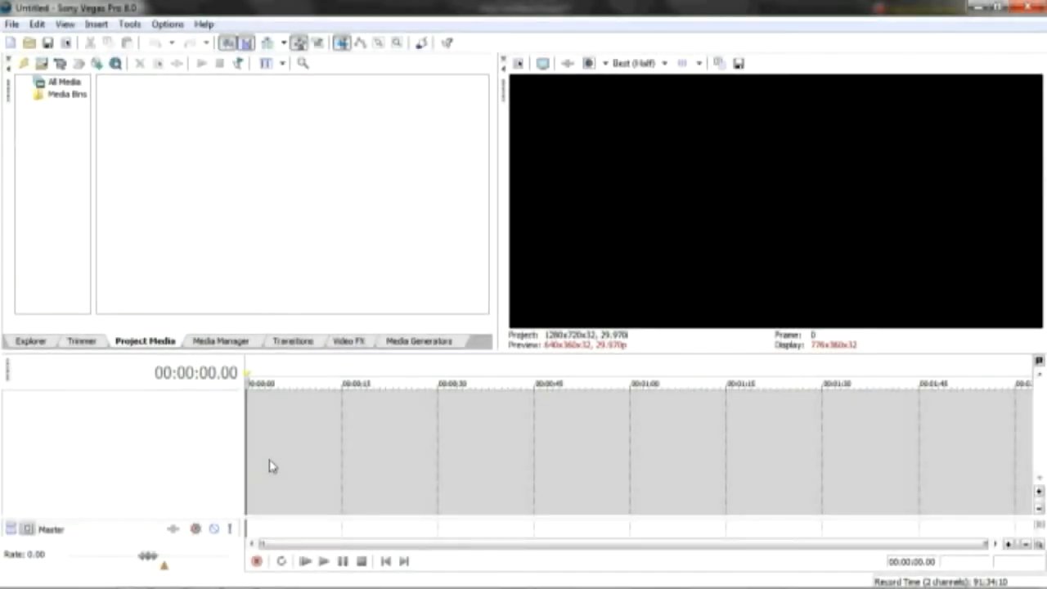
{"action": "mouse_move", "coordinate": [275, 448]}
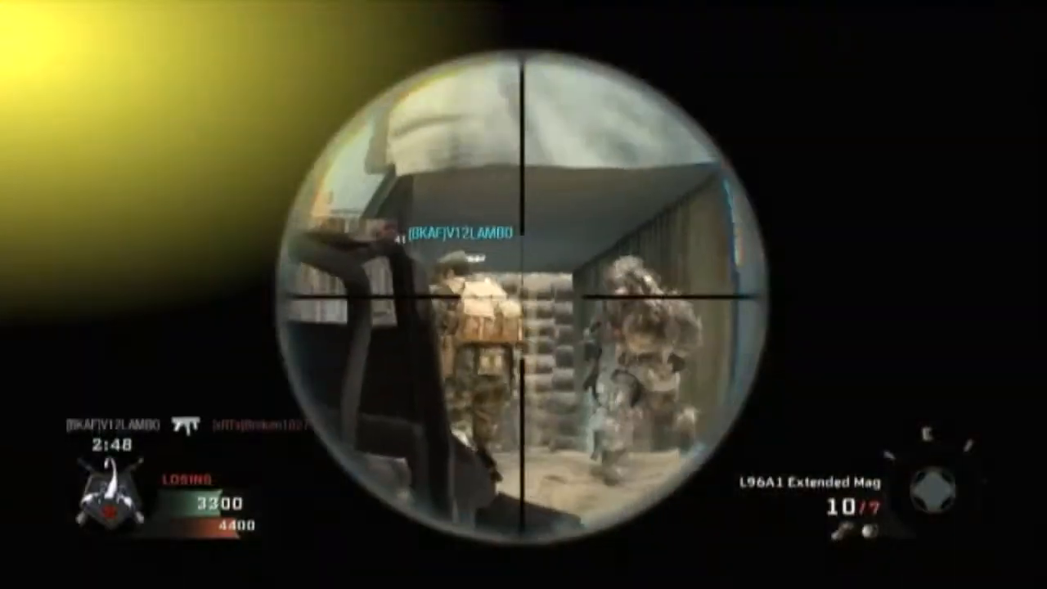
{"action": "left_click", "coordinate": [524, 294]}
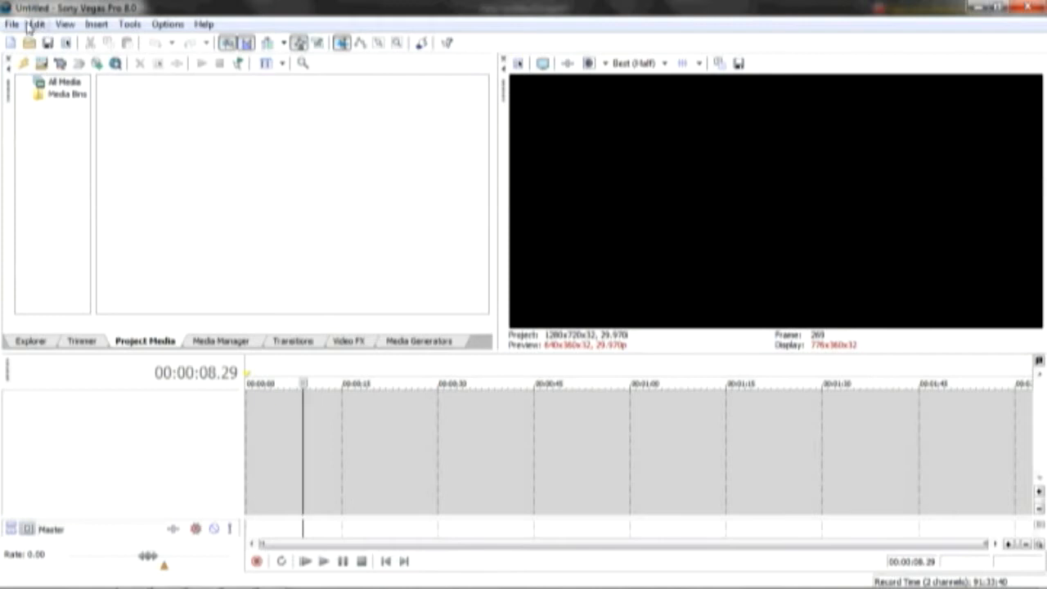
- Import 'Black Ops collat.mpg' from the Montage Clips folder via File > Import > Media
{"action": "left_click", "coordinate": [10, 25]}
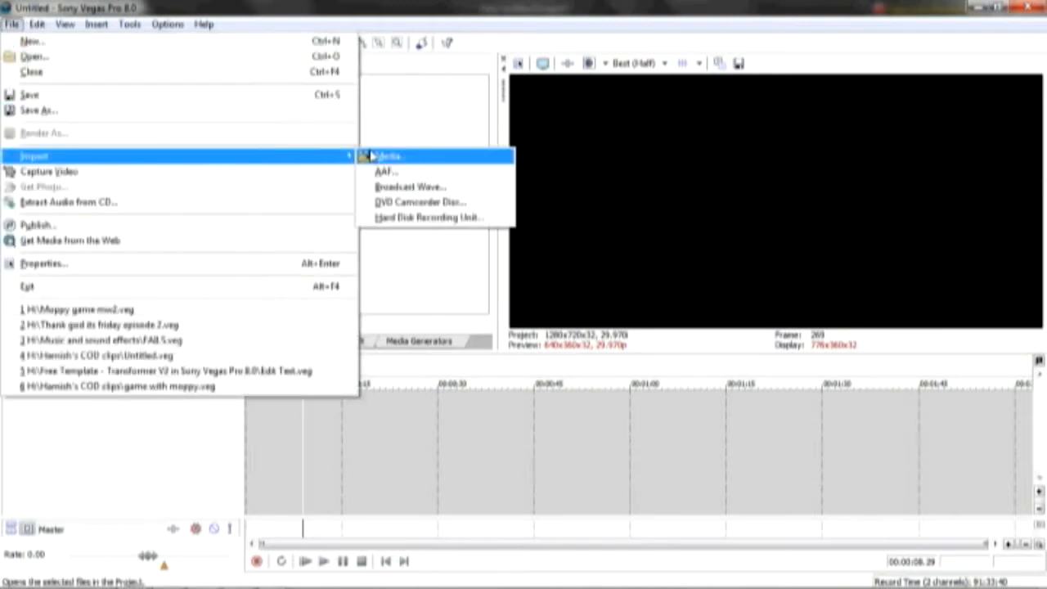
{"action": "left_click", "coordinate": [389, 156]}
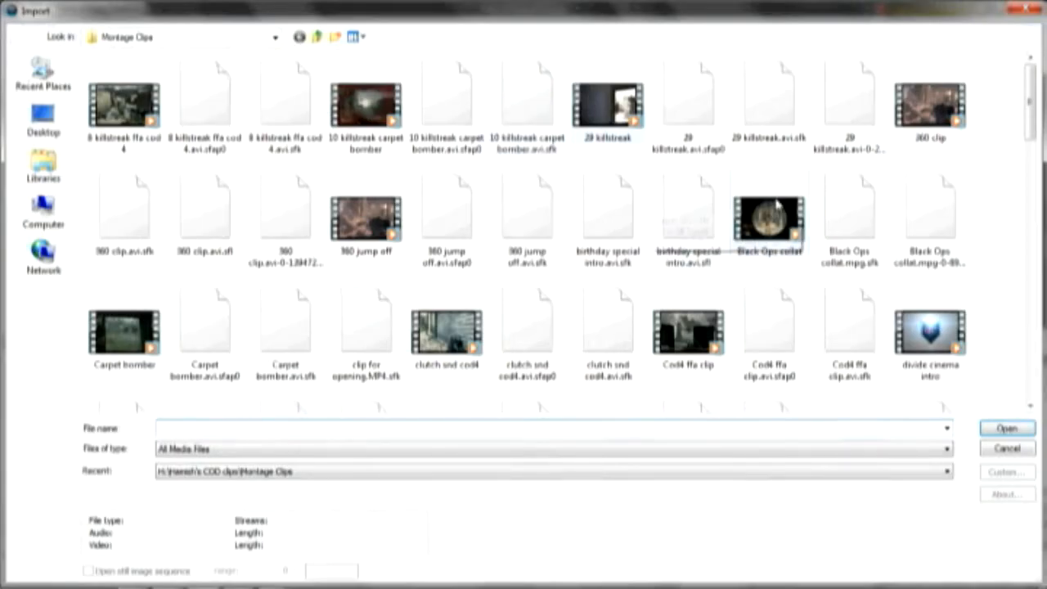
{"action": "left_click", "coordinate": [1004, 428]}
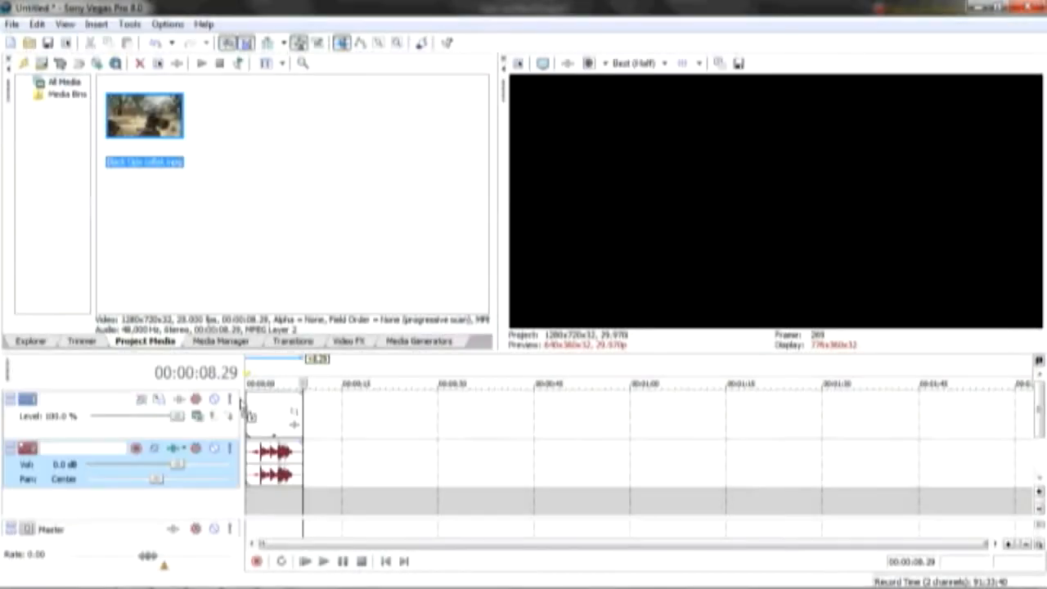
- Insert a new video track and bring up the Media Generators presets for the Elliptical White to Black gradient
{"action": "right_click", "coordinate": [275, 412]}
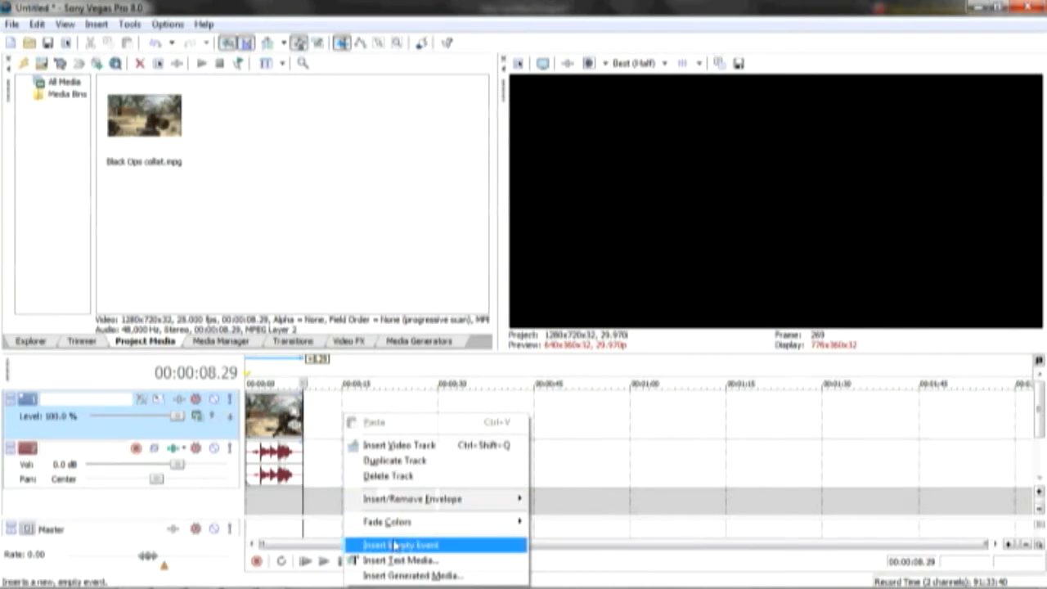
{"action": "left_click", "coordinate": [396, 545]}
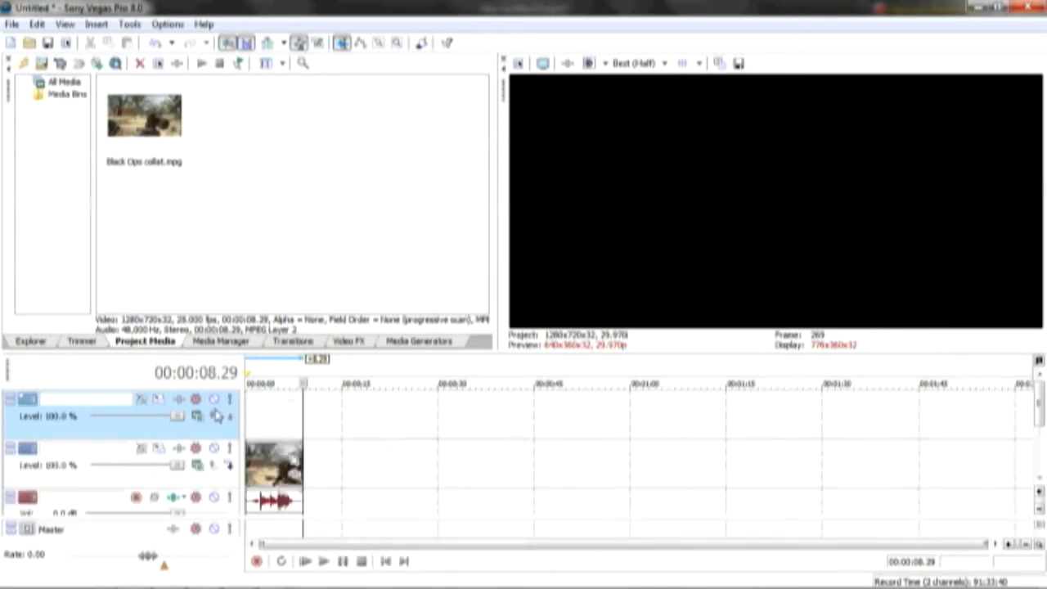
{"action": "left_click", "coordinate": [421, 341]}
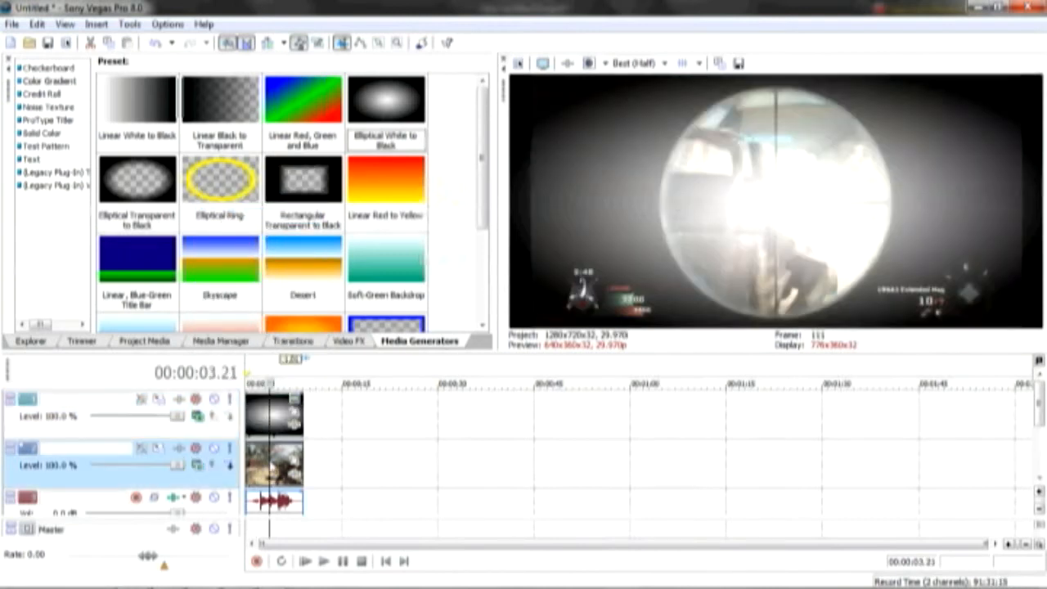
- In the clip's Properties, uncheck Maintain aspect ratio, enable Reduce interlace flicker, choose Disable resample
{"action": "right_click", "coordinate": [274, 466]}
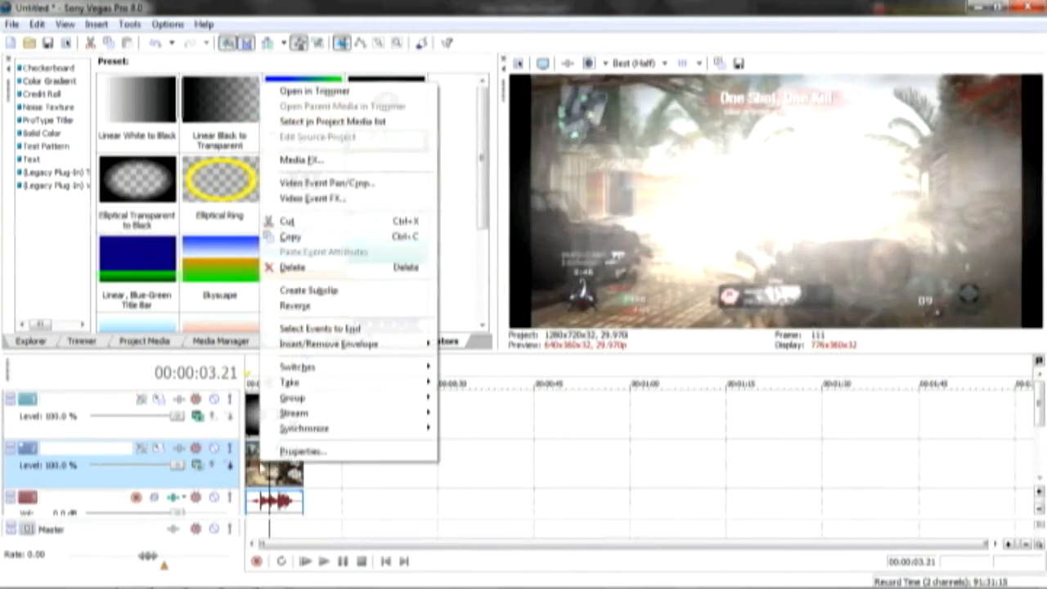
{"action": "left_click", "coordinate": [302, 451]}
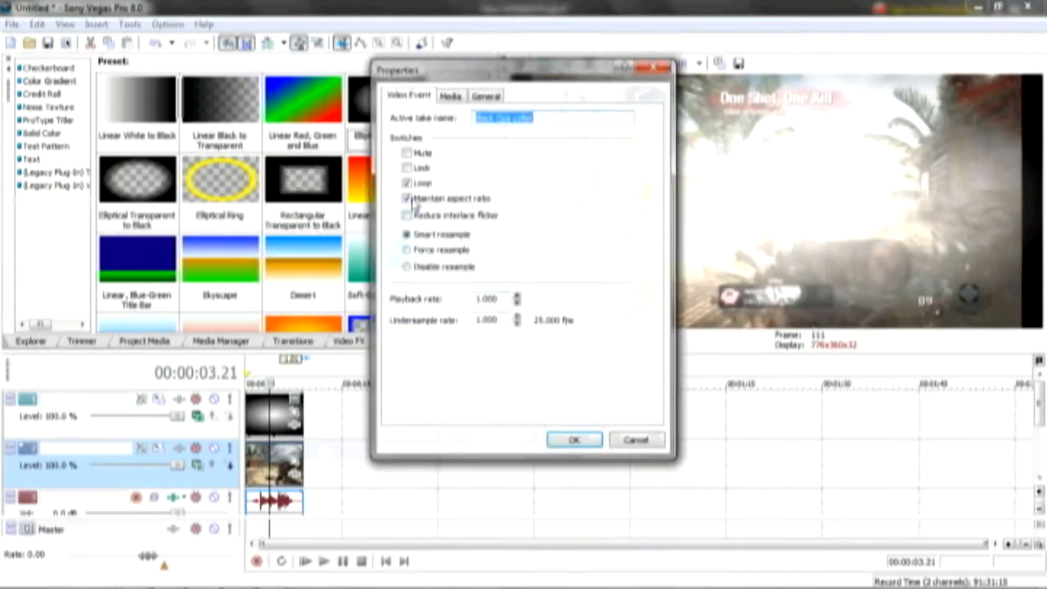
{"action": "left_click", "coordinate": [405, 198]}
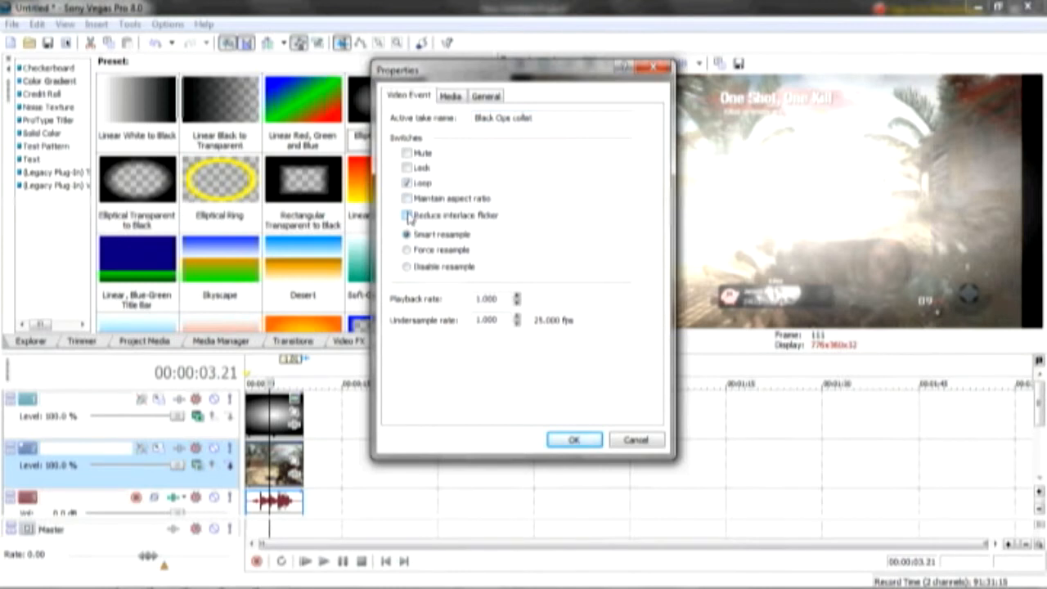
{"action": "left_click", "coordinate": [406, 216]}
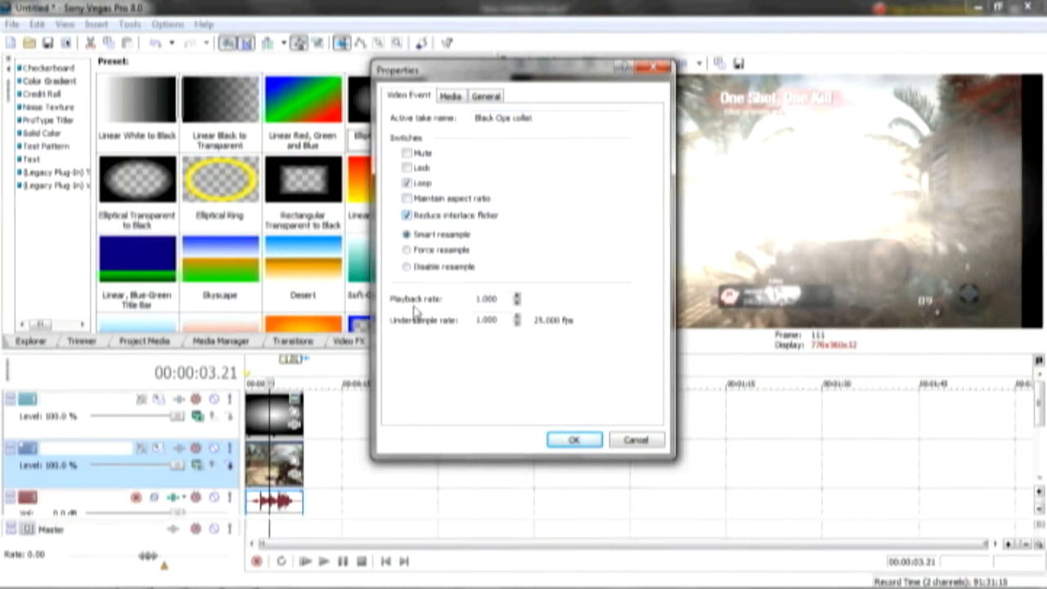
{"action": "left_click", "coordinate": [404, 267]}
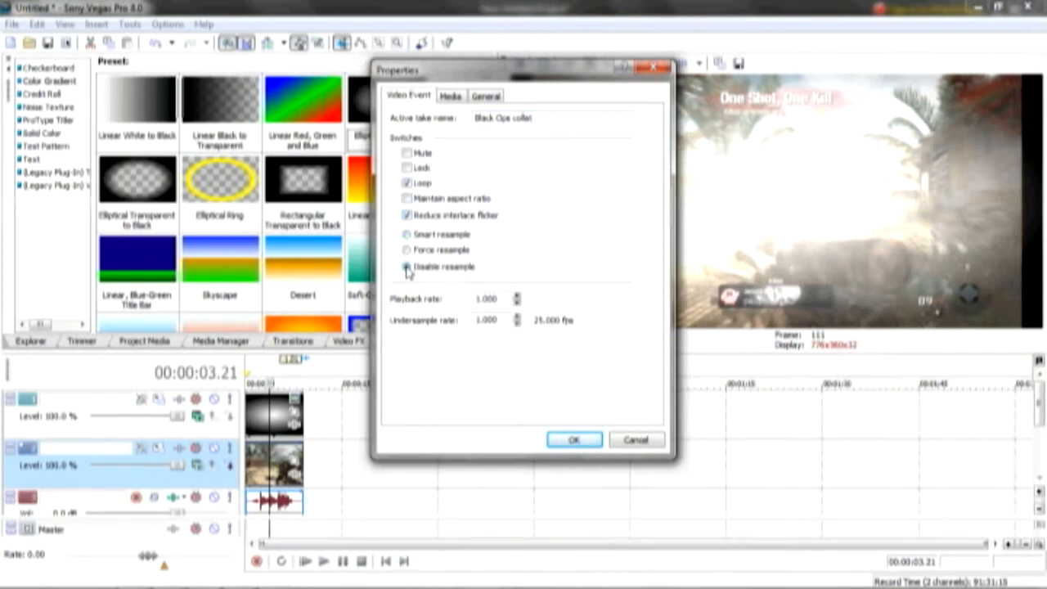
{"action": "left_click", "coordinate": [572, 440]}
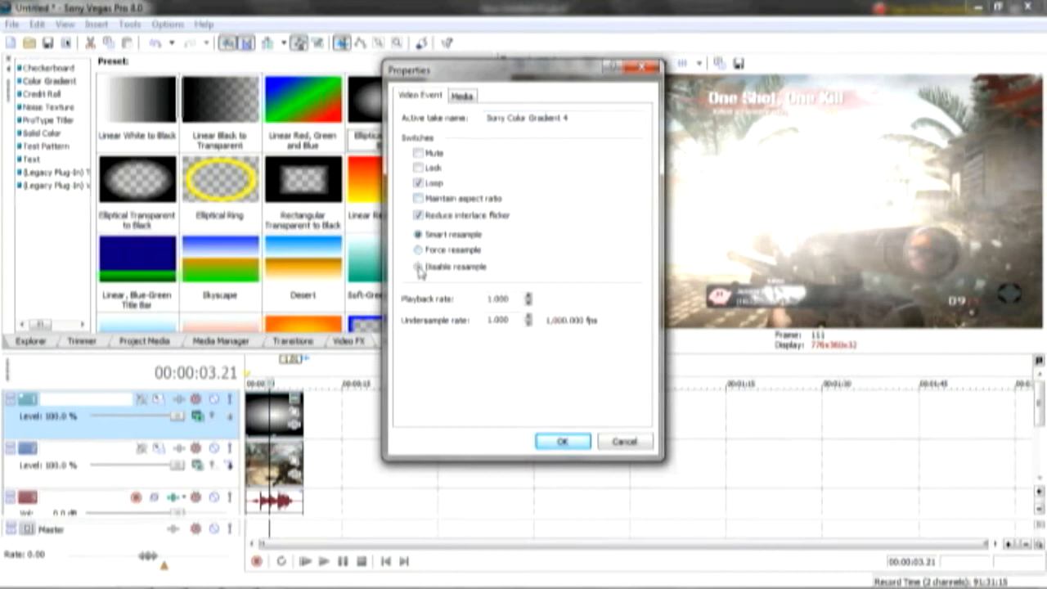
- Disable resampling on the gradient event and shift its ellipse within the Pan/Crop frame
{"action": "left_click", "coordinate": [563, 442]}
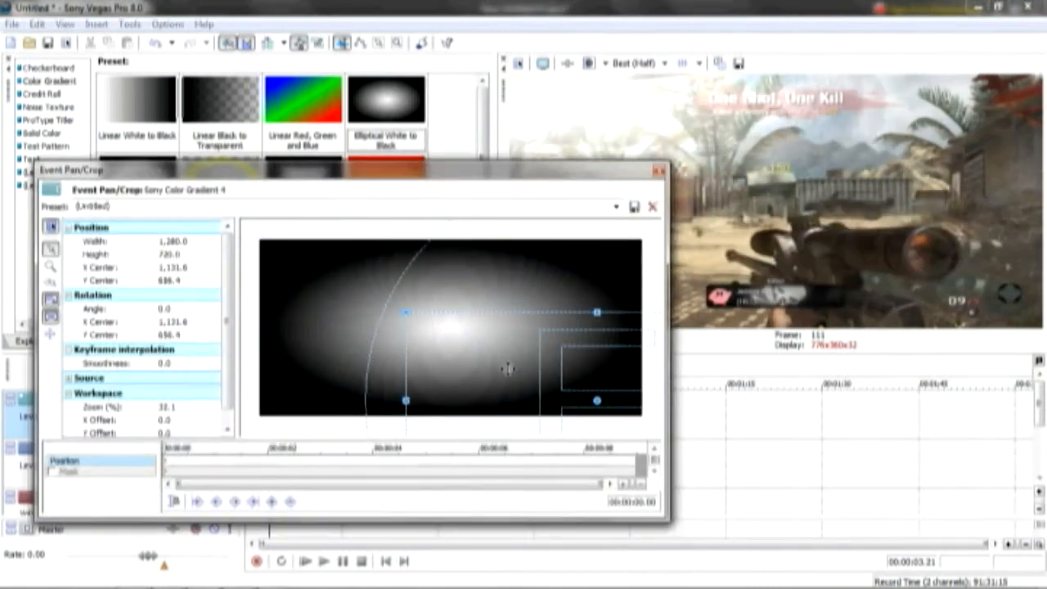
{"action": "left_click_drag", "start_coordinate": [405, 313], "coordinate": [452, 317]}
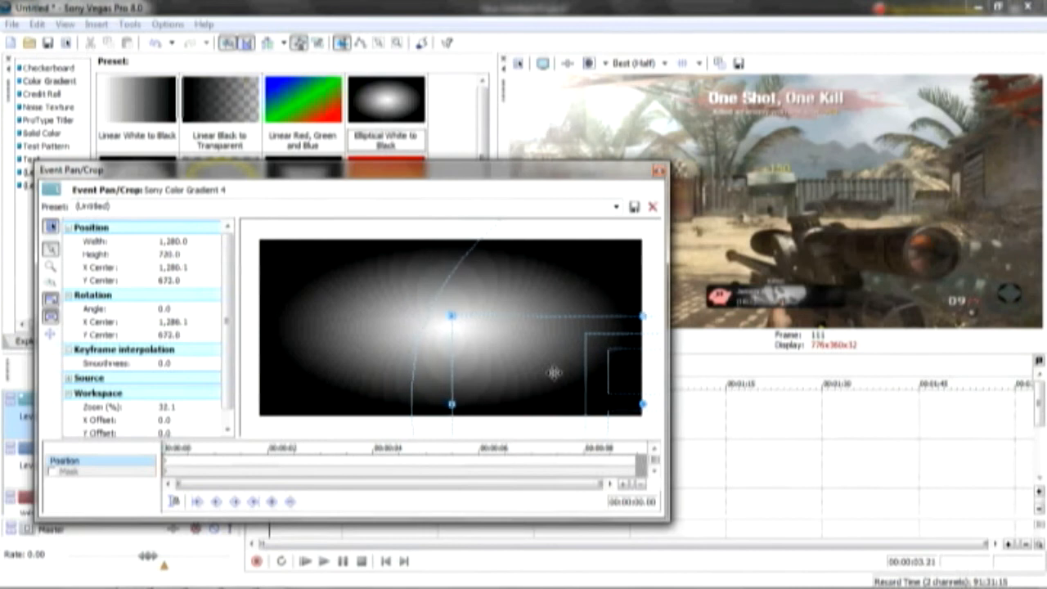
{"action": "left_click", "coordinate": [655, 206]}
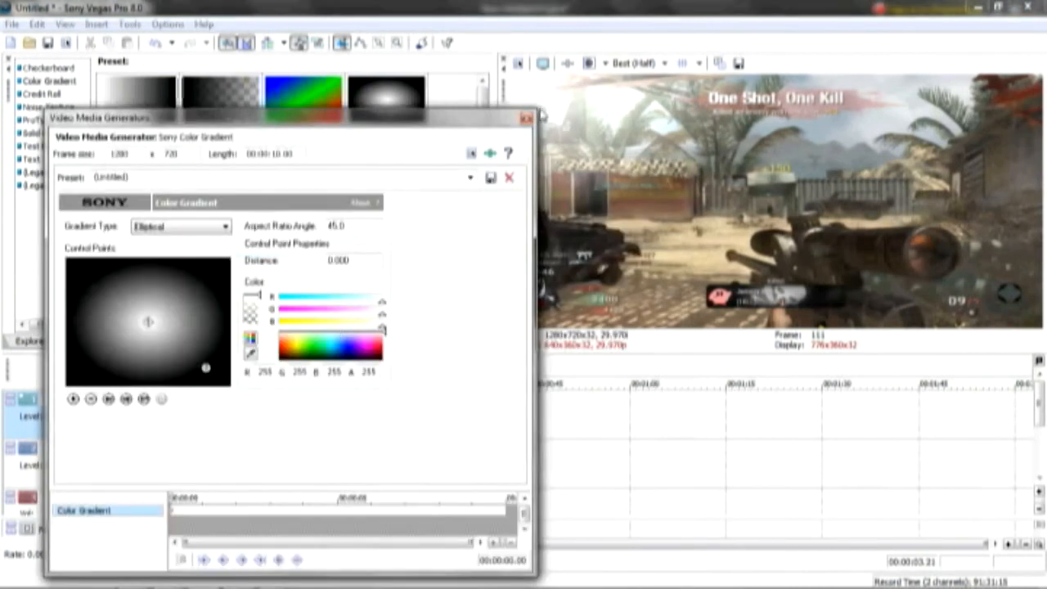
- Set the Color Gradient control point to yellow and play the timeline to preview the sun glow
{"action": "left_click", "coordinate": [508, 176]}
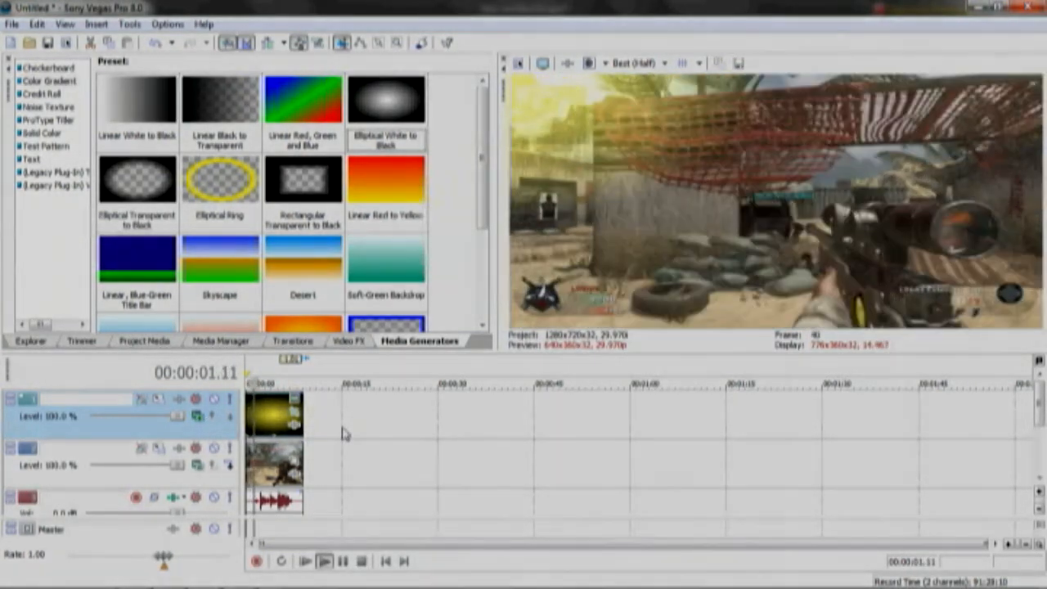
{"action": "left_click", "coordinate": [321, 559]}
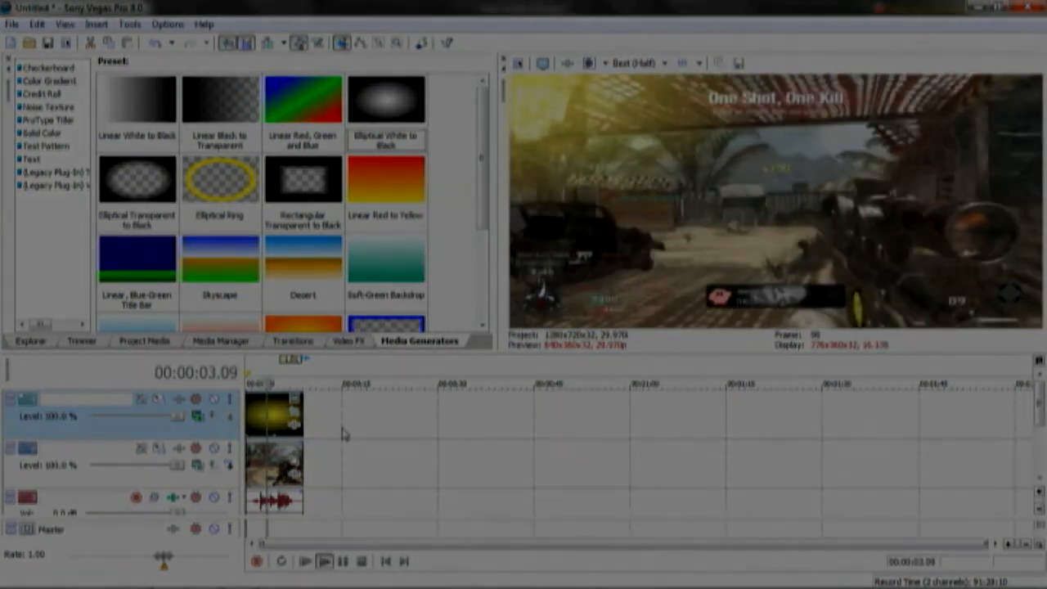